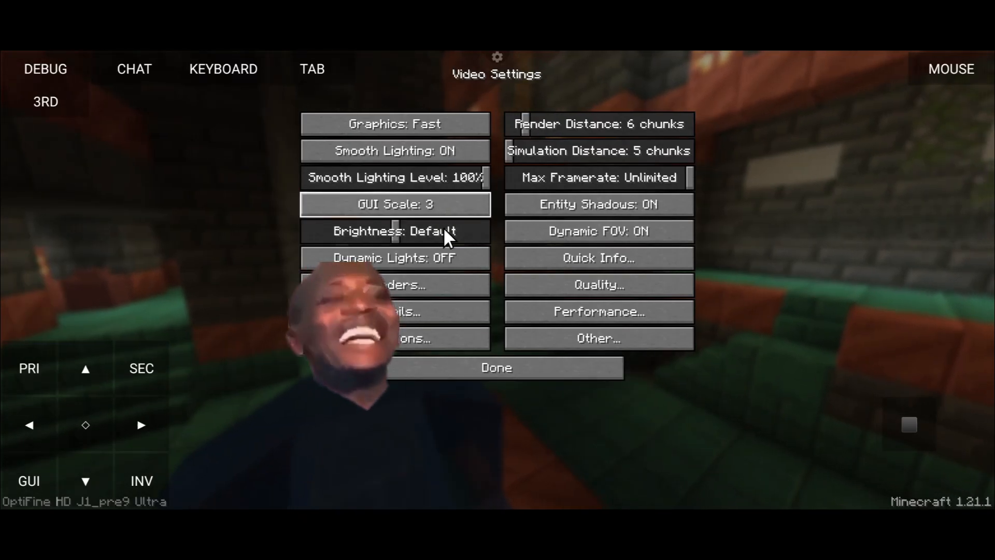
# Leave the OptiFine Video Settings with Done and return to the lakeside game world
pyautogui.click(496, 367)
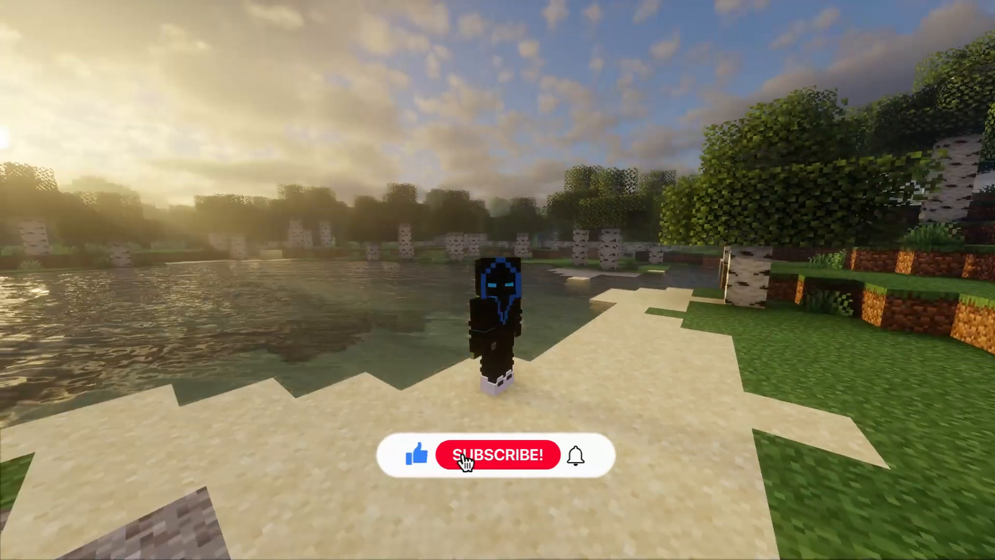
pyautogui.click(498, 454)
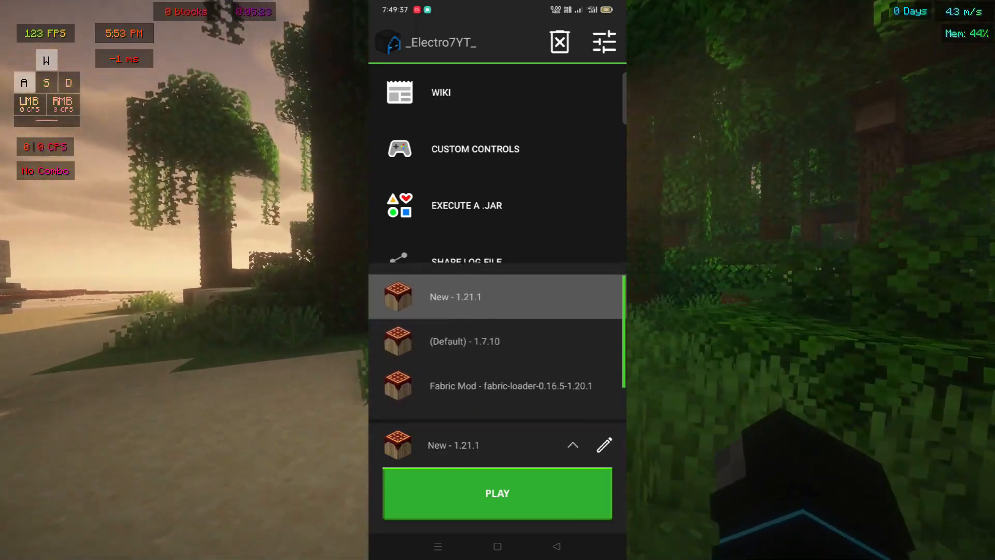
# Edit the New 1.21.1 profile and bring up the OptiFine HD Ultra J1 pre9 installer
pyautogui.click(603, 444)
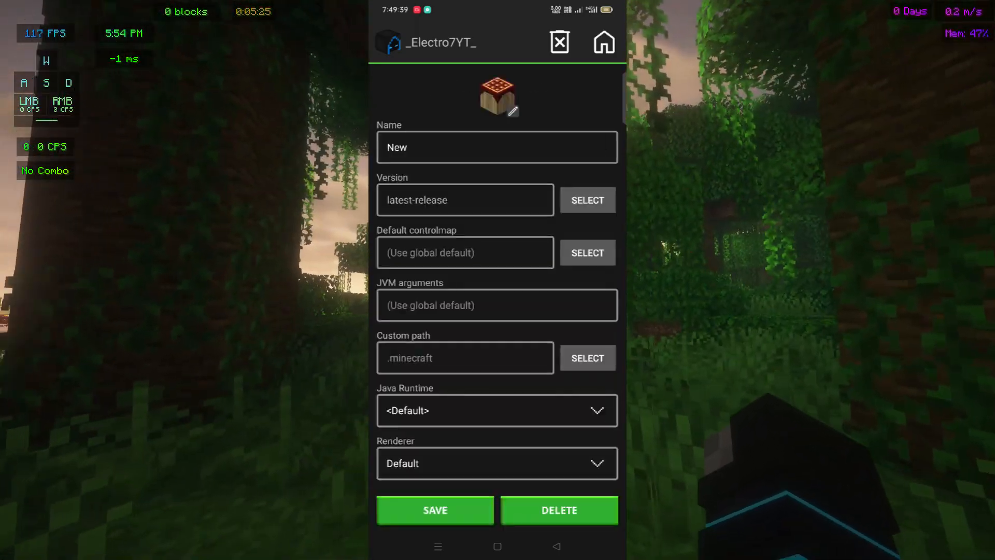
pyautogui.click(586, 200)
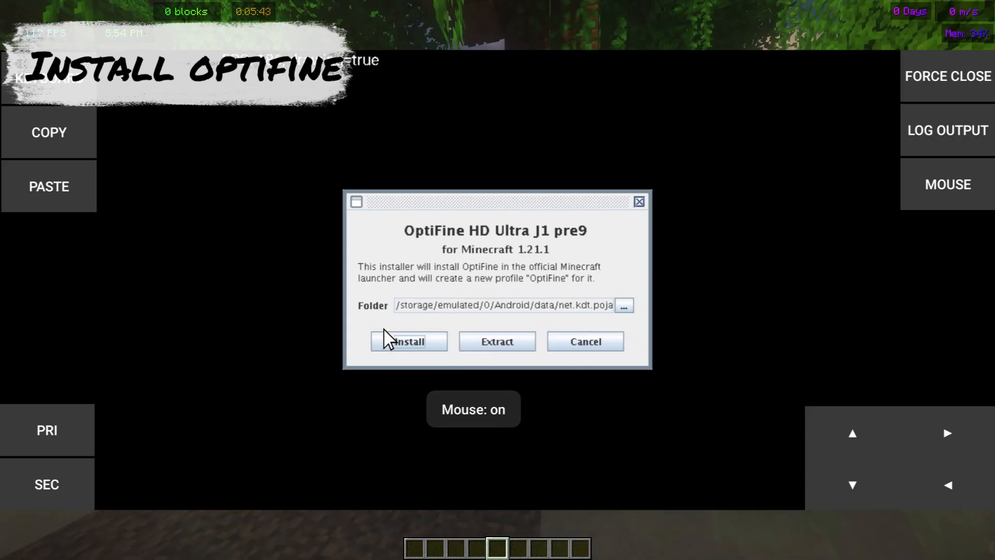
# Install OptiFine into the launcher's game folder and acknowledge the completion message
pyautogui.click(408, 341)
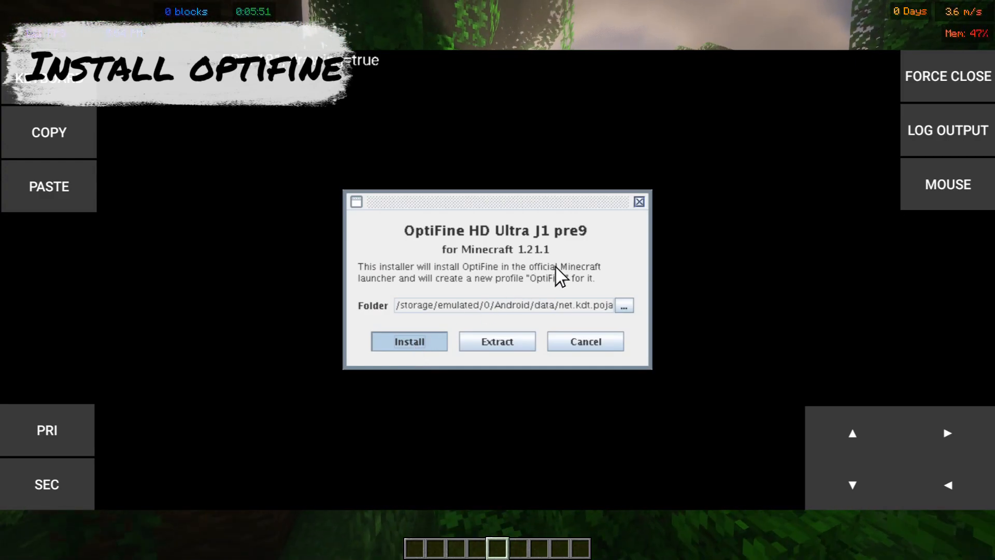
pyautogui.click(409, 341)
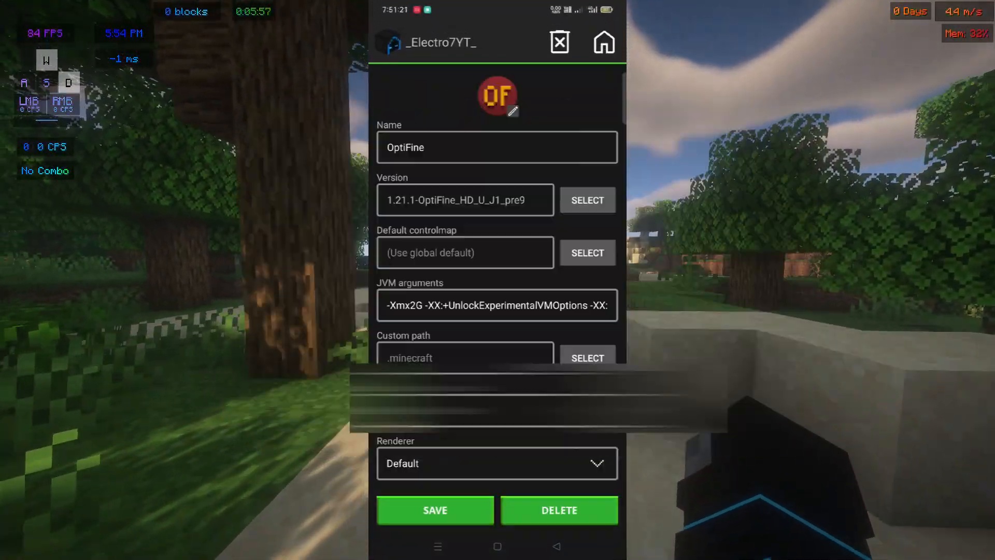
# Save the OptiFine profile using version 1.21.1-OptiFine_HD_U_J1_pre9 with its JVM memory arguments
pyautogui.click(496, 463)
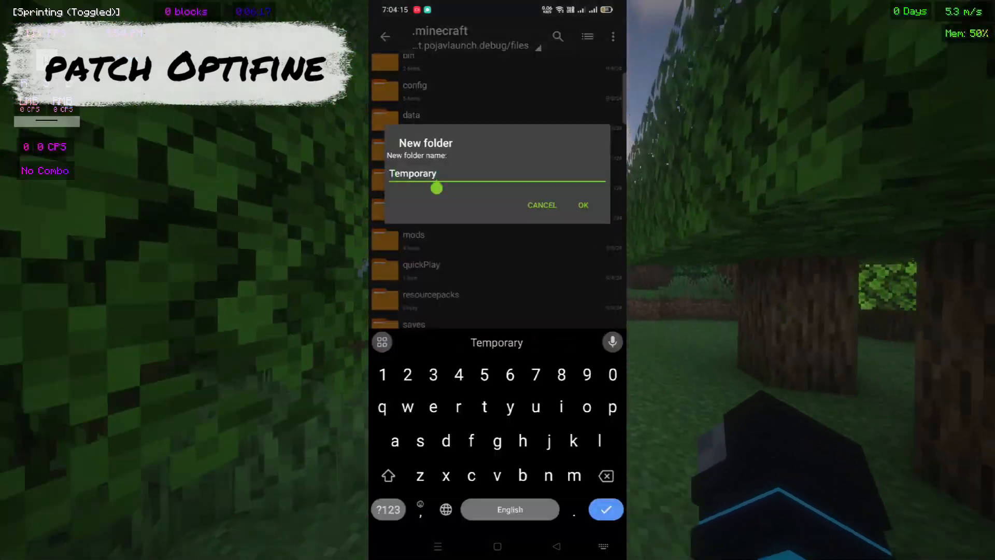
# Create the Temporary folder in .minecraft and patch version 1.21.1-OptiFine_HD_U_J1_pre9 via the patch jar
pyautogui.click(582, 205)
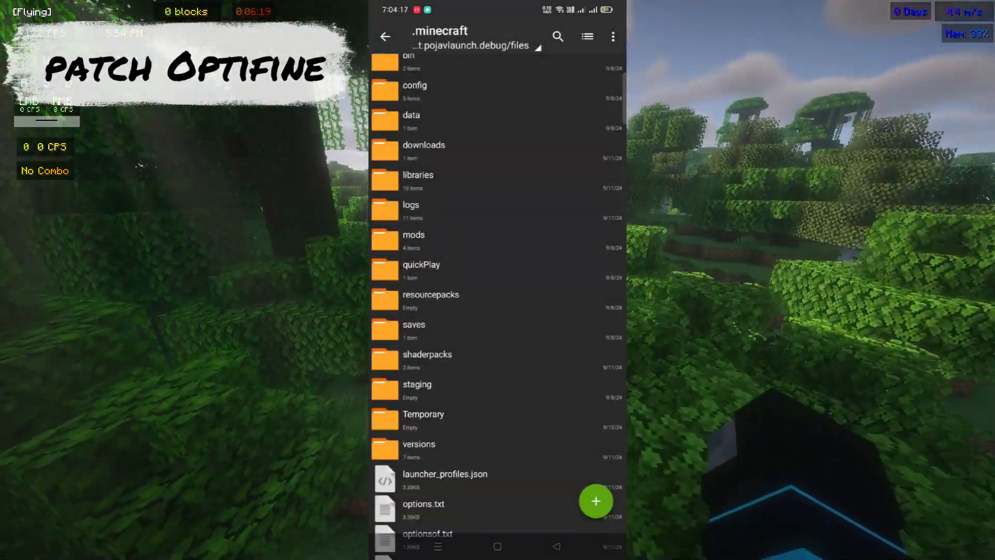
pyautogui.click(419, 444)
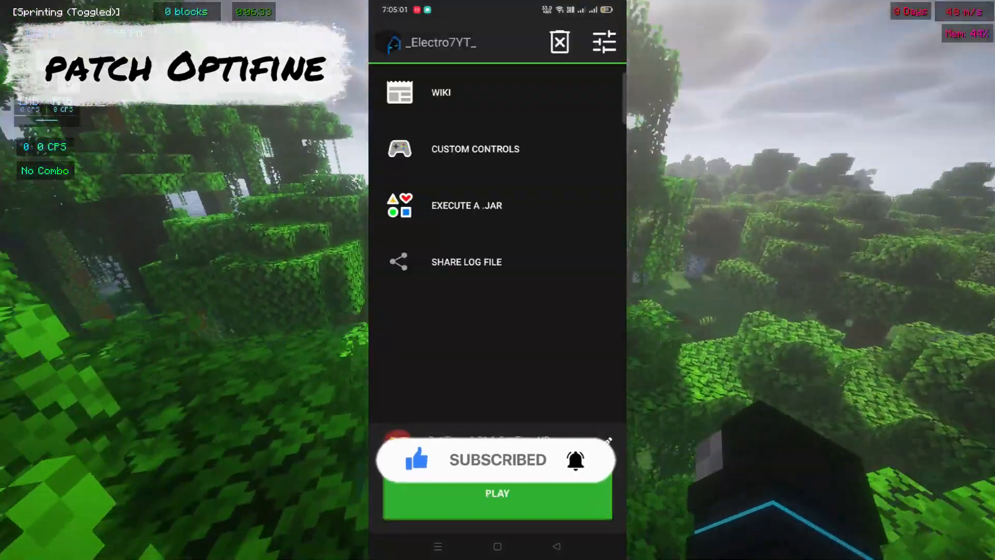
pyautogui.click(466, 206)
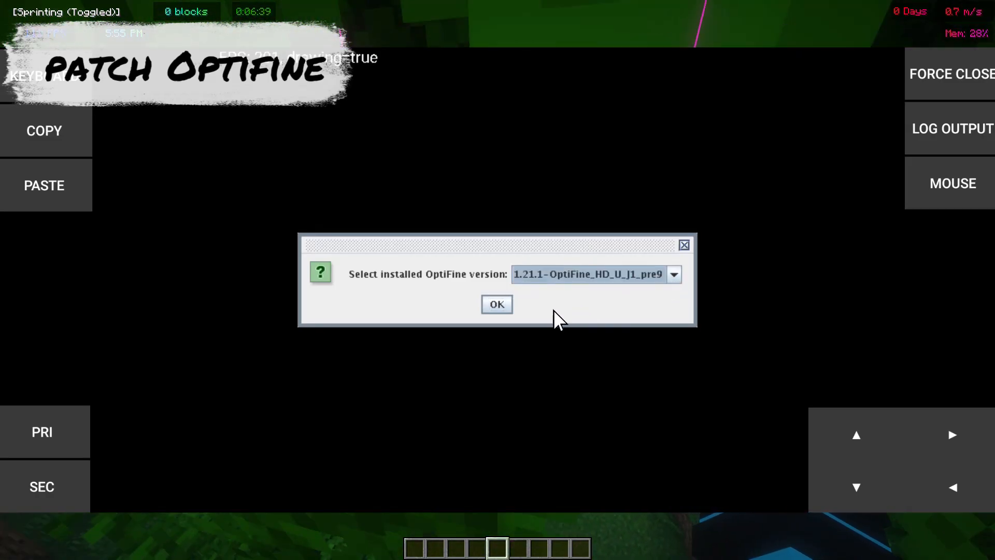
pyautogui.click(497, 304)
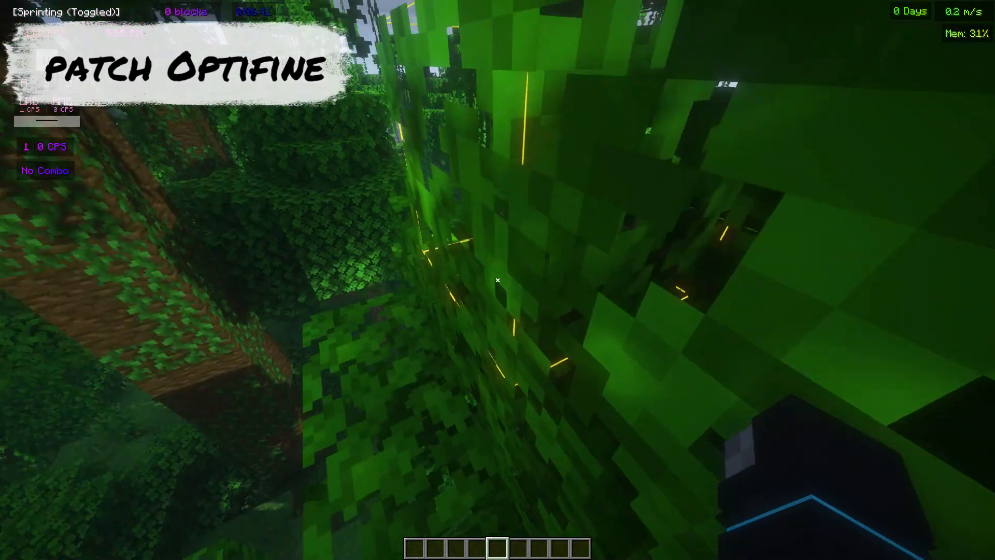